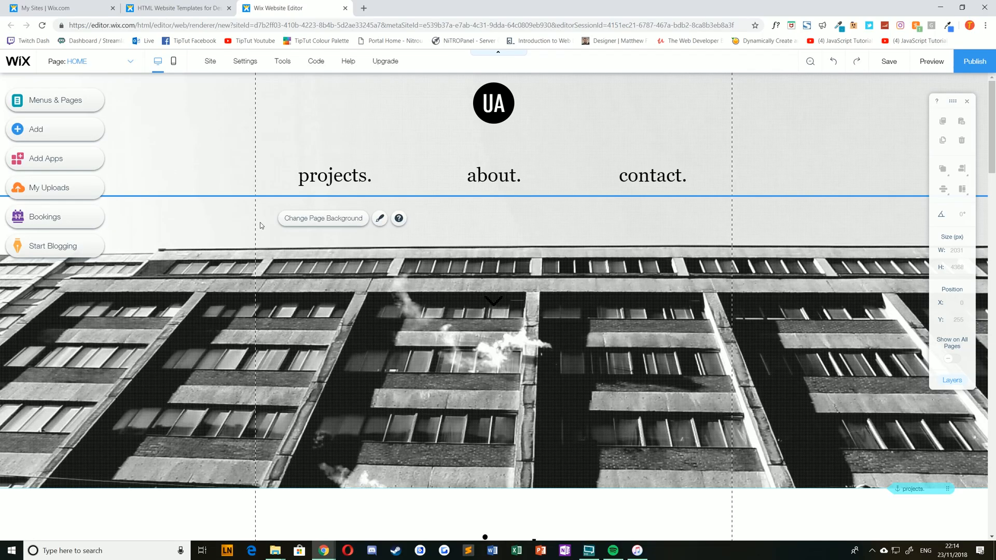
mouse_move(161, 207)
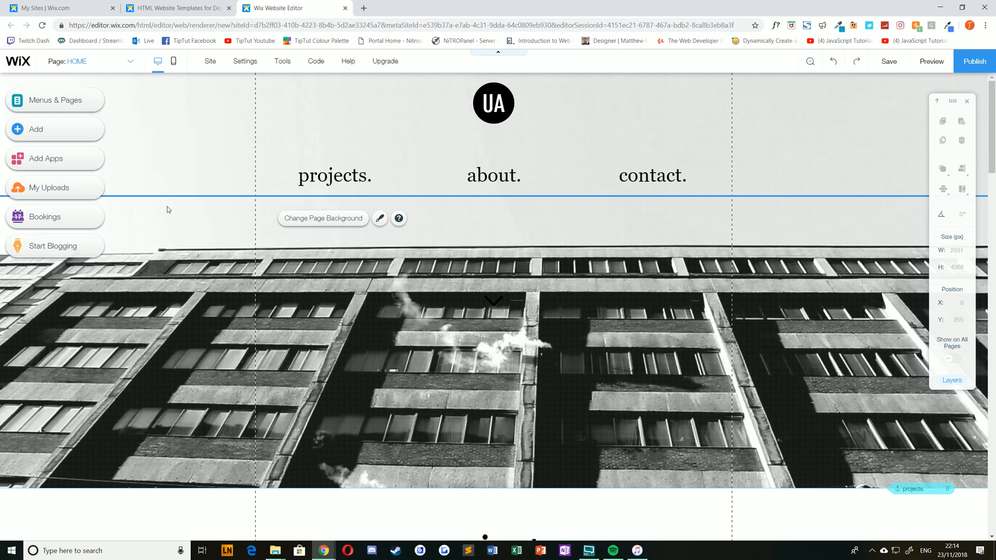
mouse_move(171, 219)
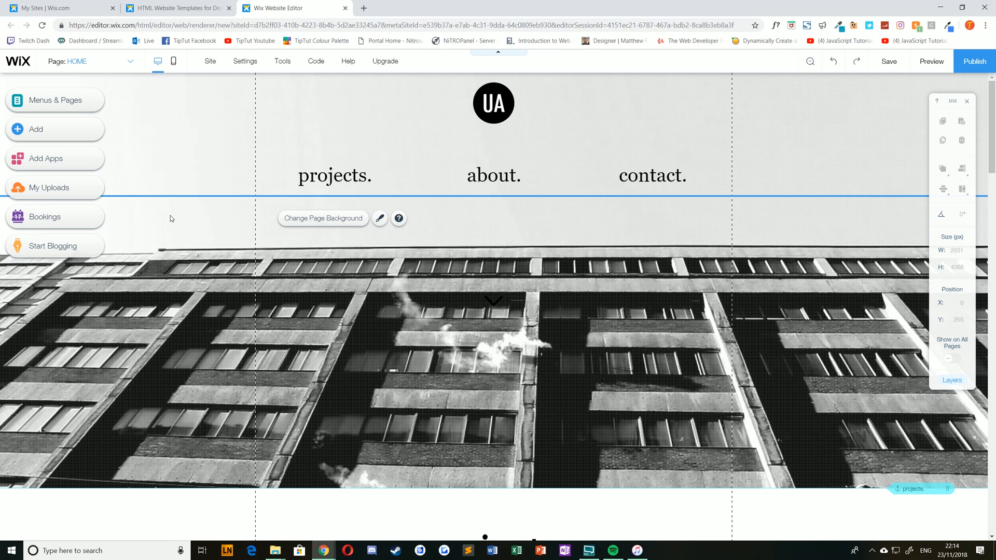
mouse_move(187, 219)
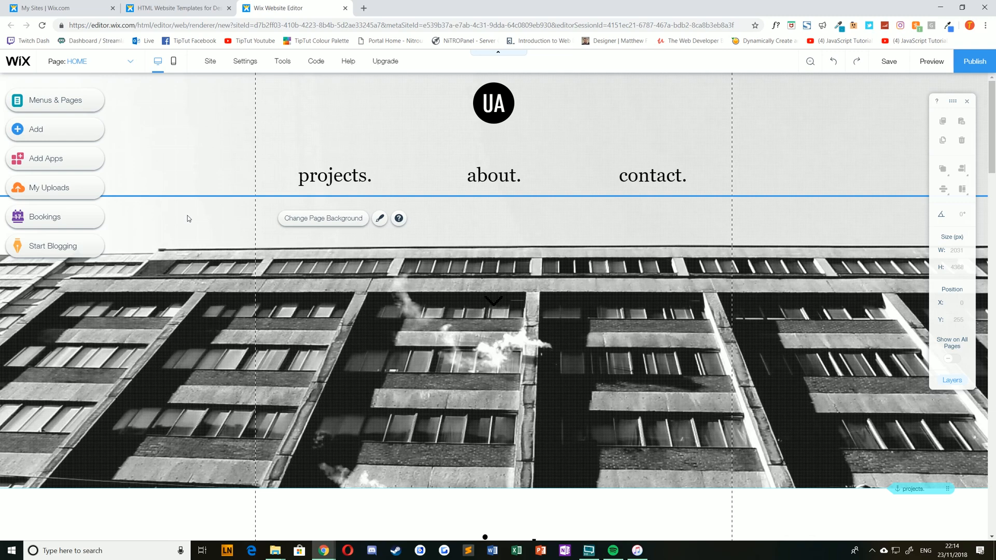
mouse_move(63, 164)
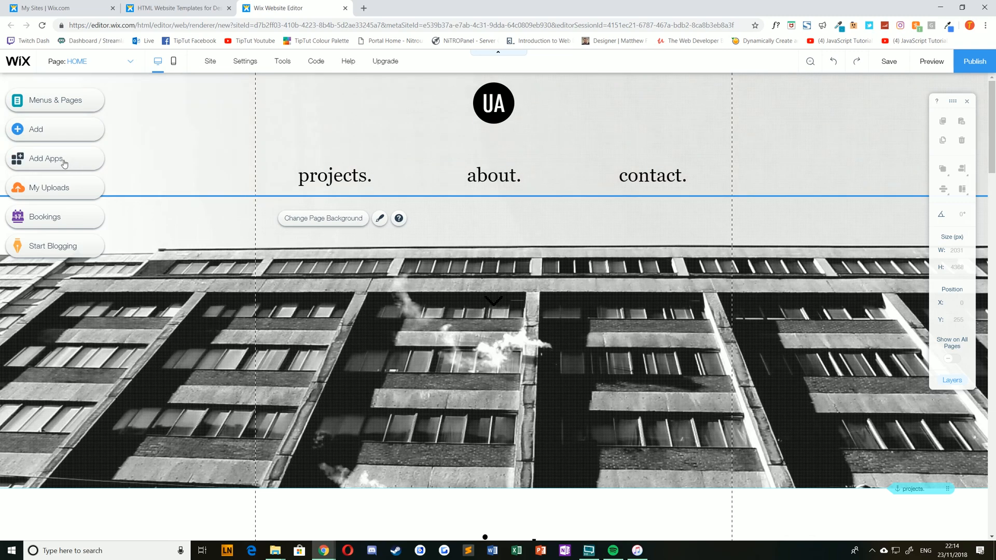
Step: Search the Wix App Market for 'wix podcast player'
left_click(54, 158)
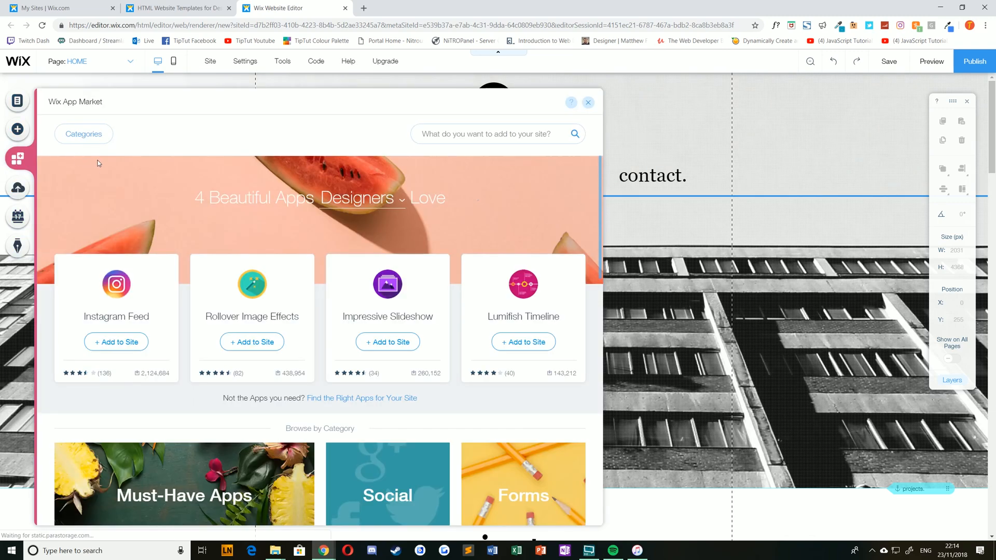
left_click(495, 133)
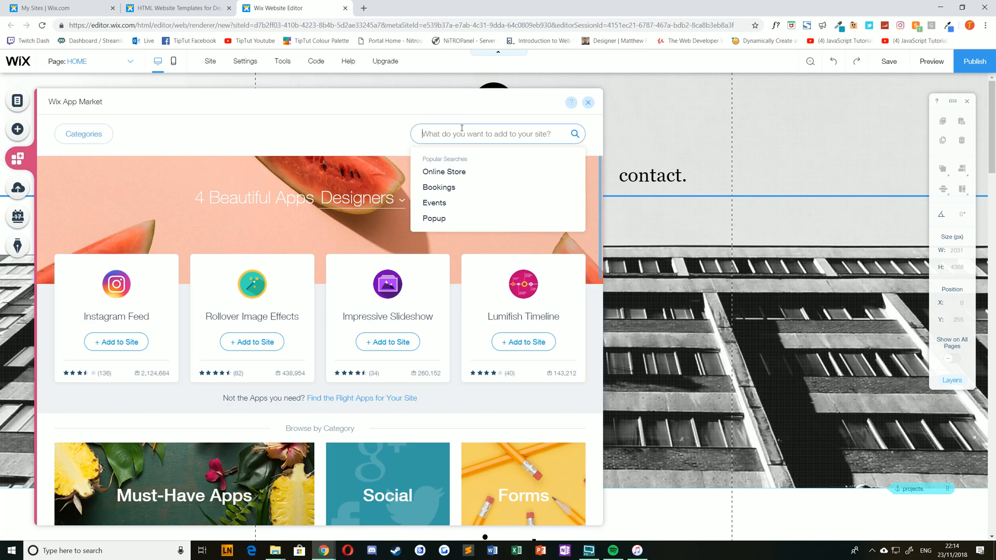
type("wix podc")
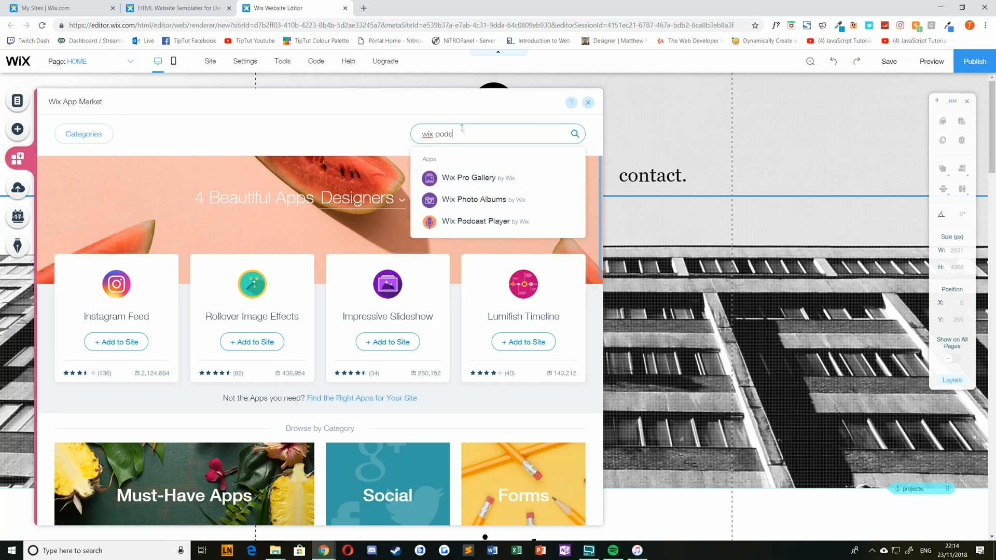
left_click(475, 221)
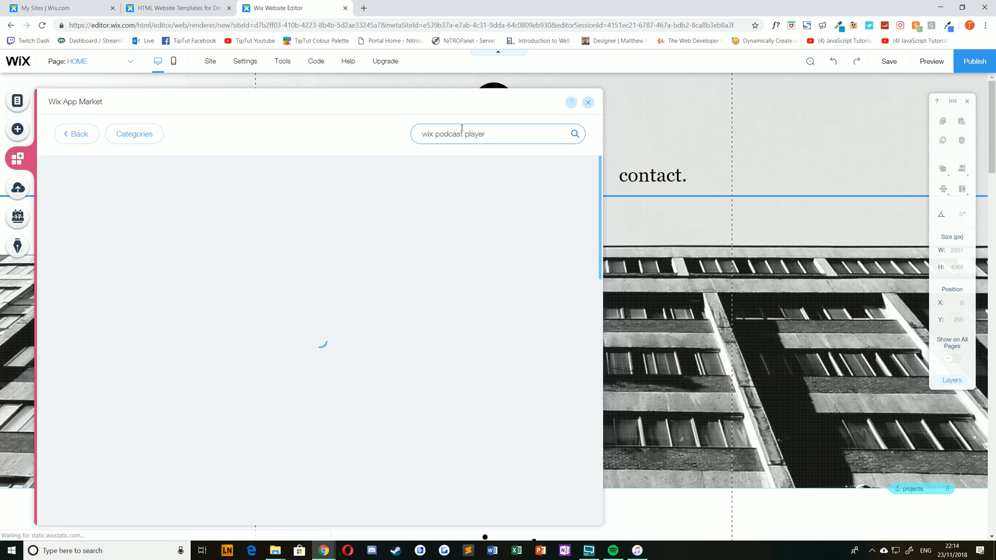
left_click(574, 134)
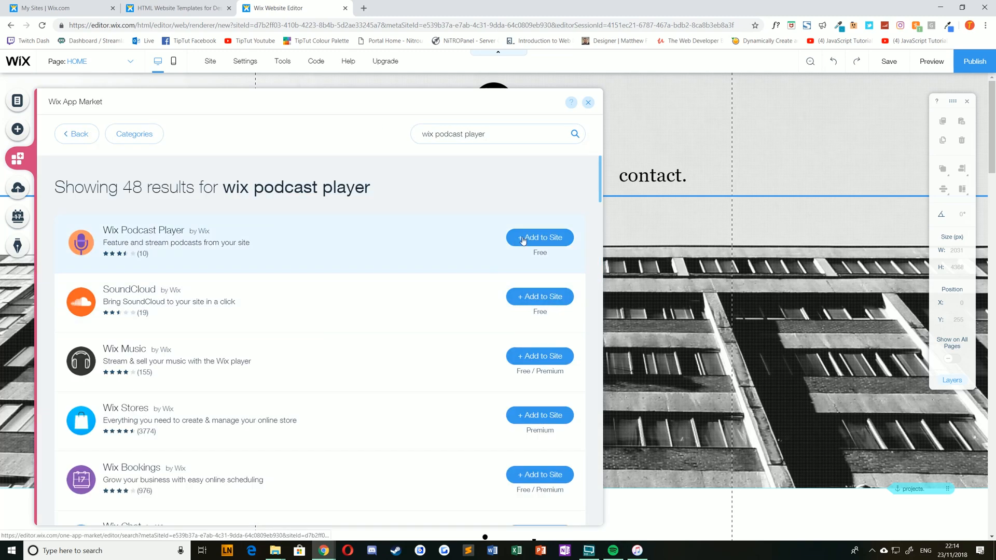
Step: Add Wix Podcast Player to the site, creating a new Podcast page
left_click(540, 237)
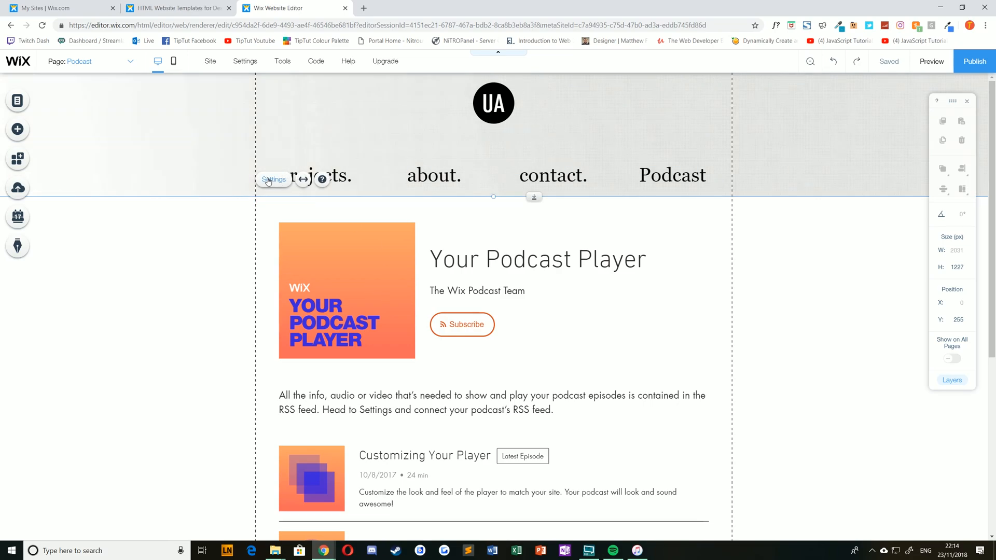
Step: Open the player's Connect RSS settings and bring up iTunes on The Adventure Zone
left_click(273, 179)
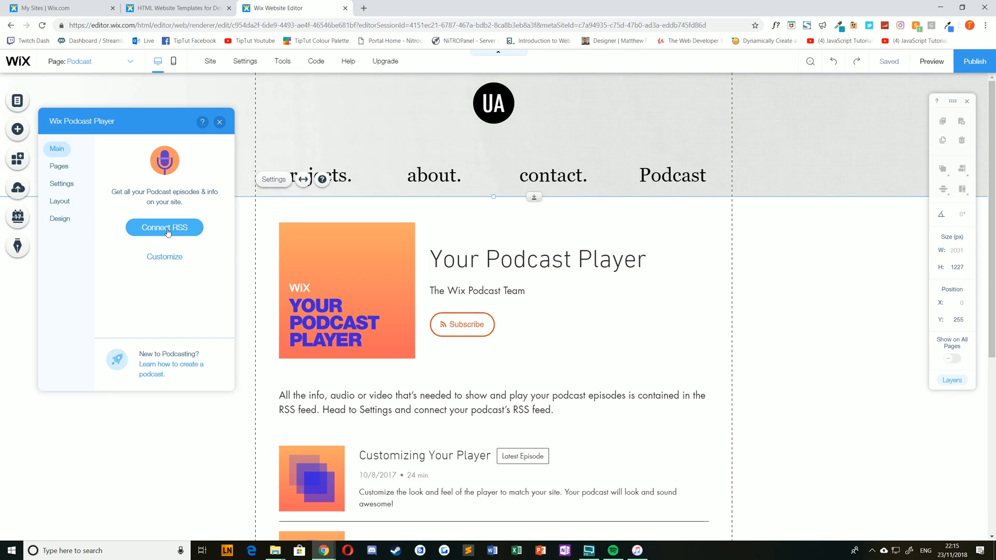
left_click(61, 183)
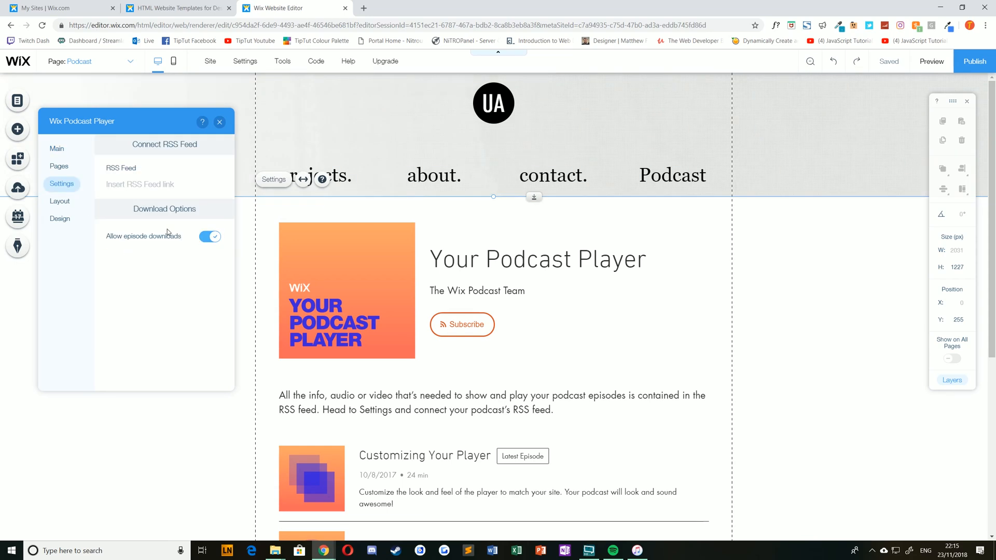
mouse_move(162, 249)
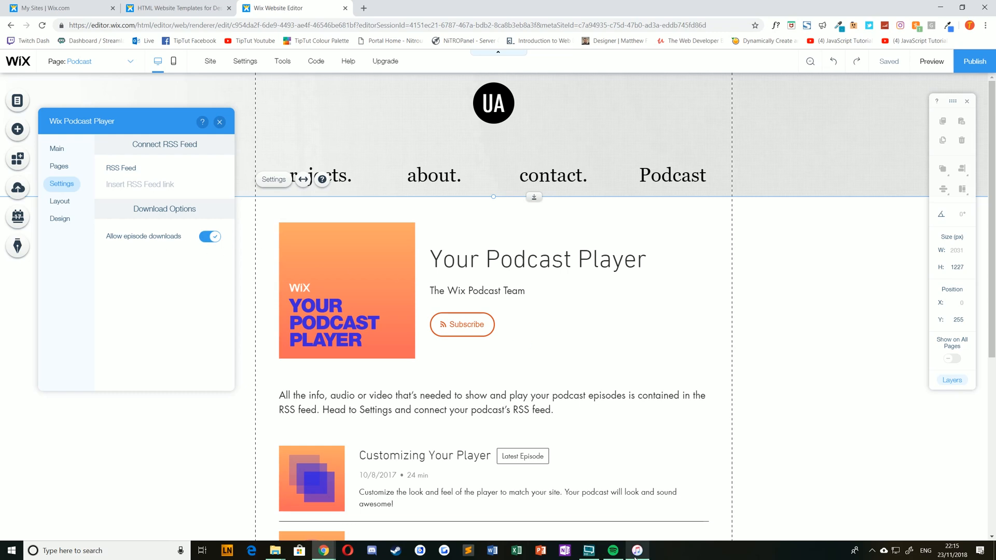
left_click(635, 551)
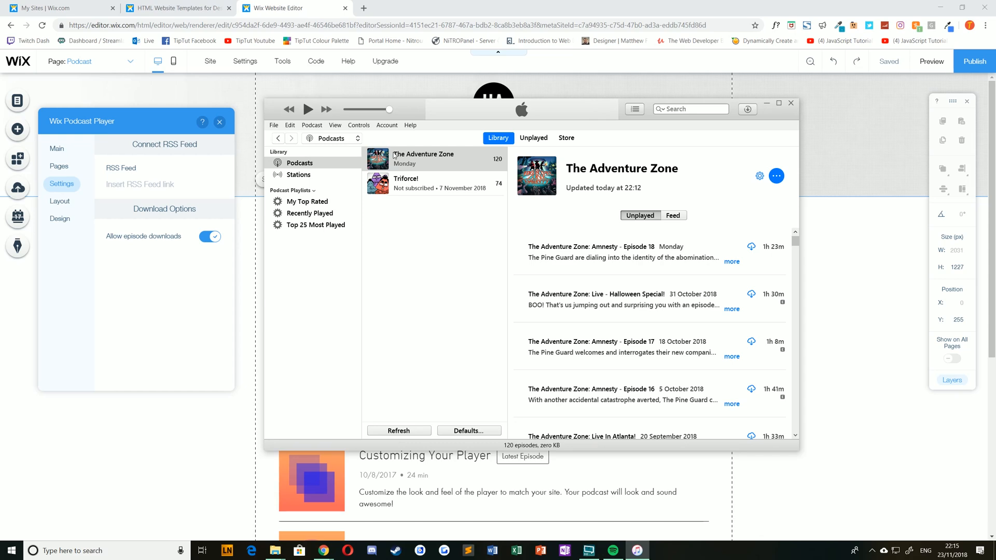
mouse_move(609, 197)
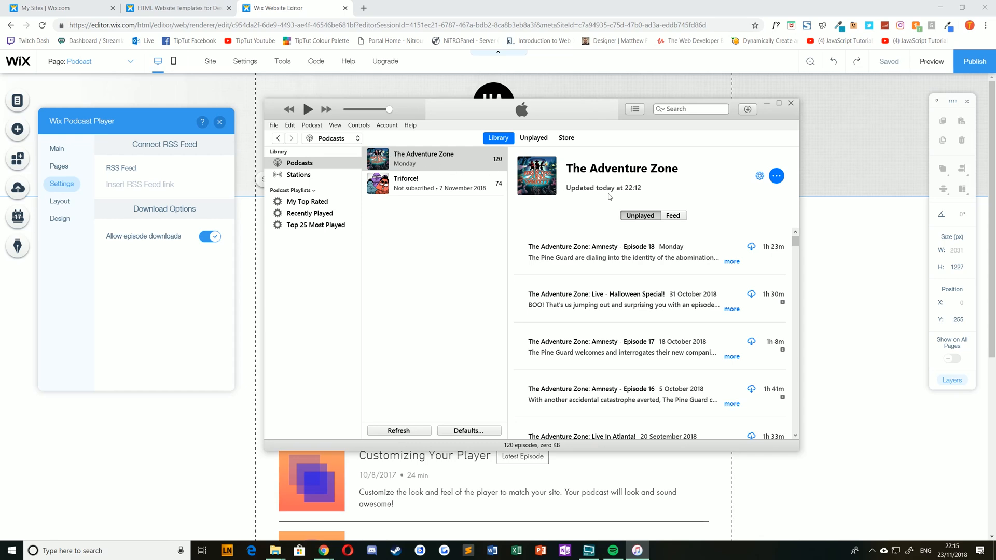
Step: Copy The Adventure Zone's podcast URL, check it in a new tab, and return to Wix
left_click(776, 175)
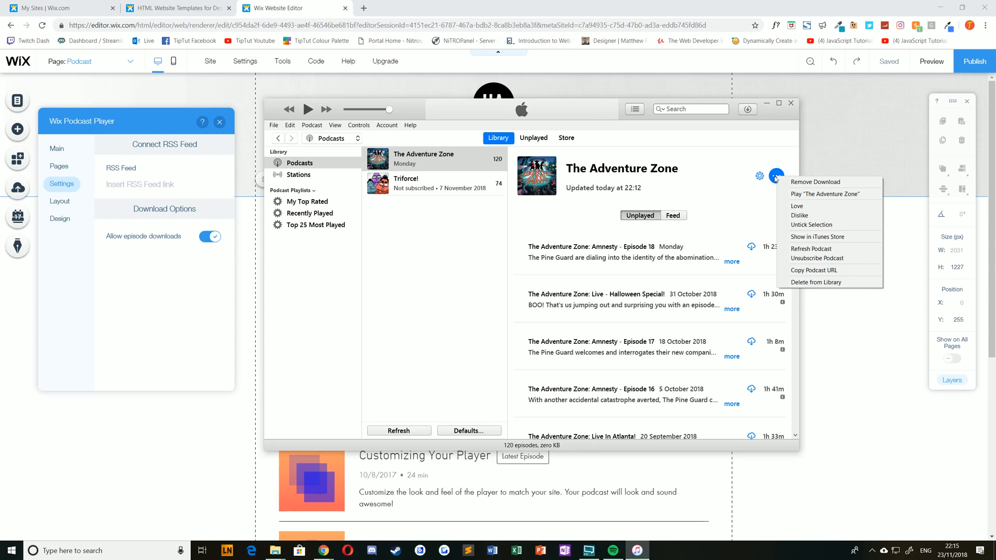
mouse_move(813, 270)
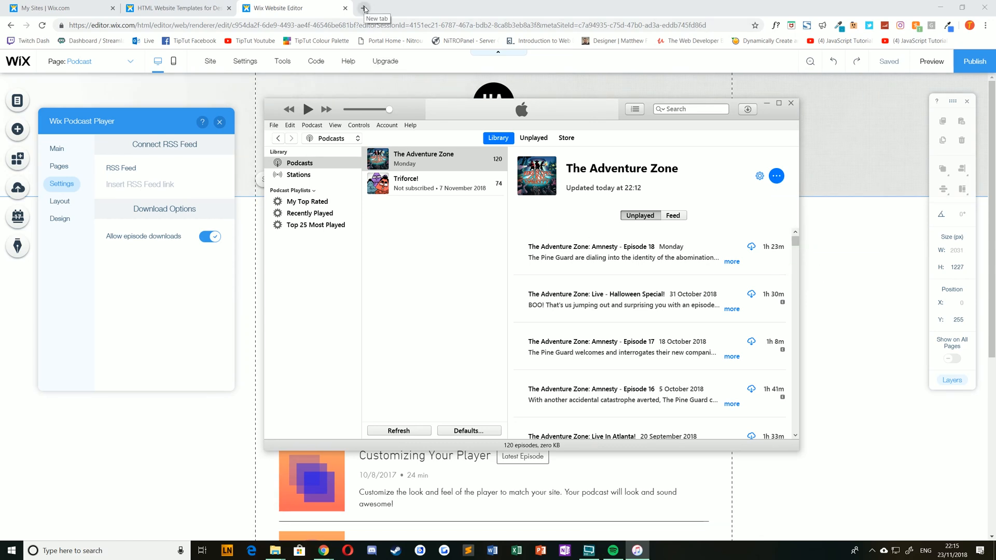
left_click(364, 8)
type("adventurezone.libsyn.com/rss")
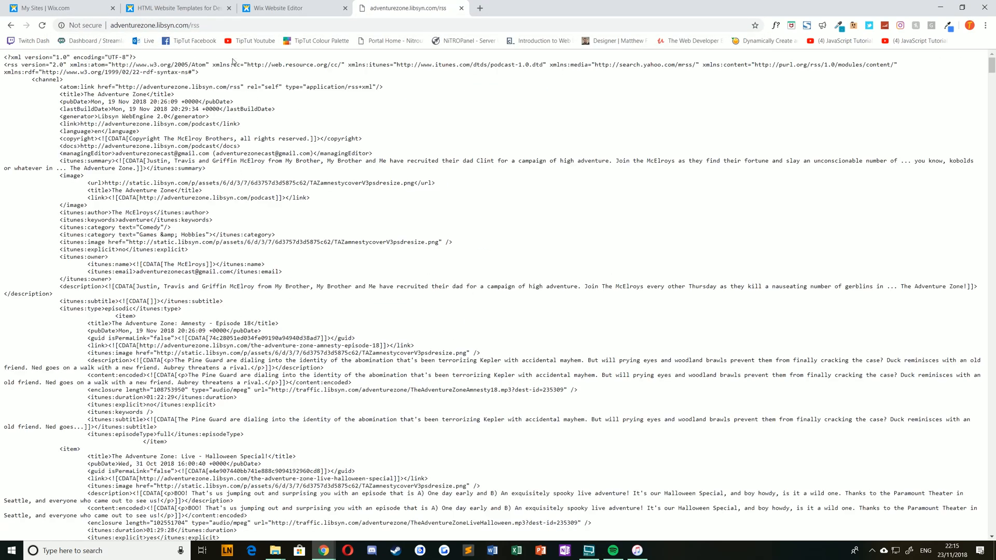
left_click(294, 8)
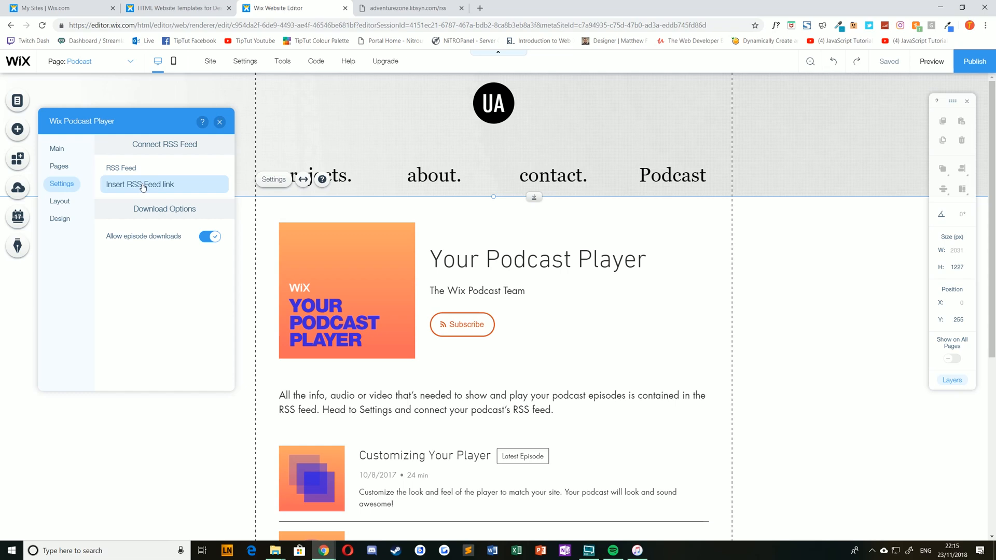
left_click(163, 184)
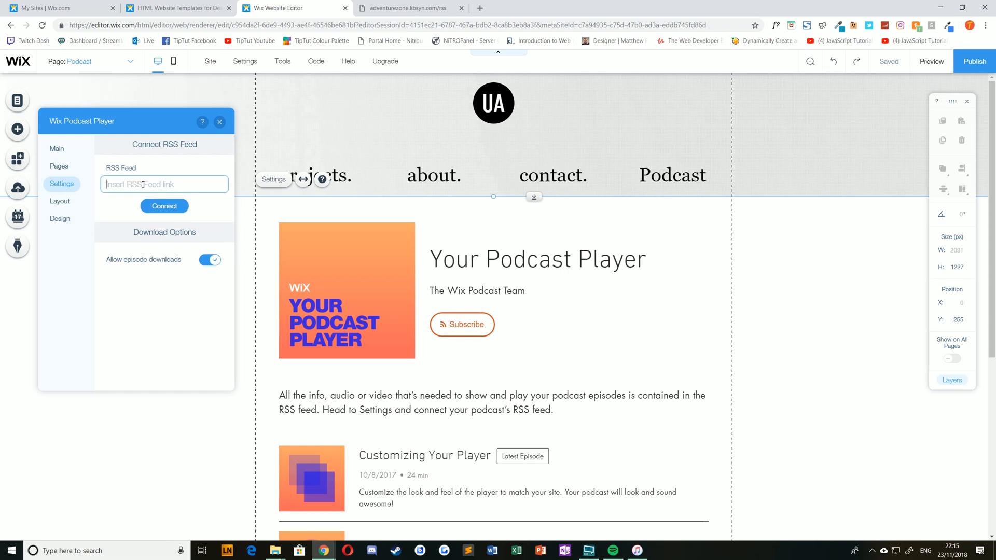
type("http://adventurezone.libsyn.com/rss")
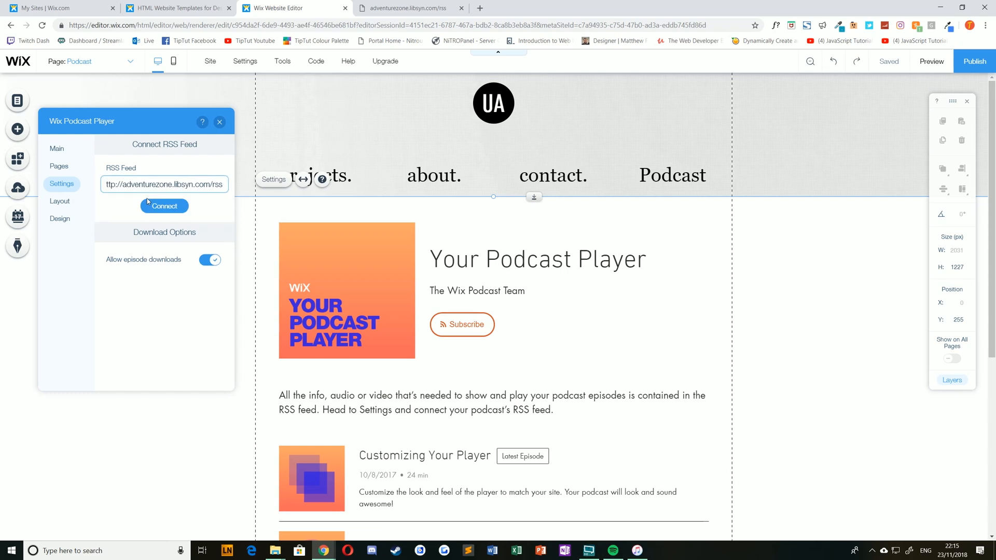
left_click(163, 206)
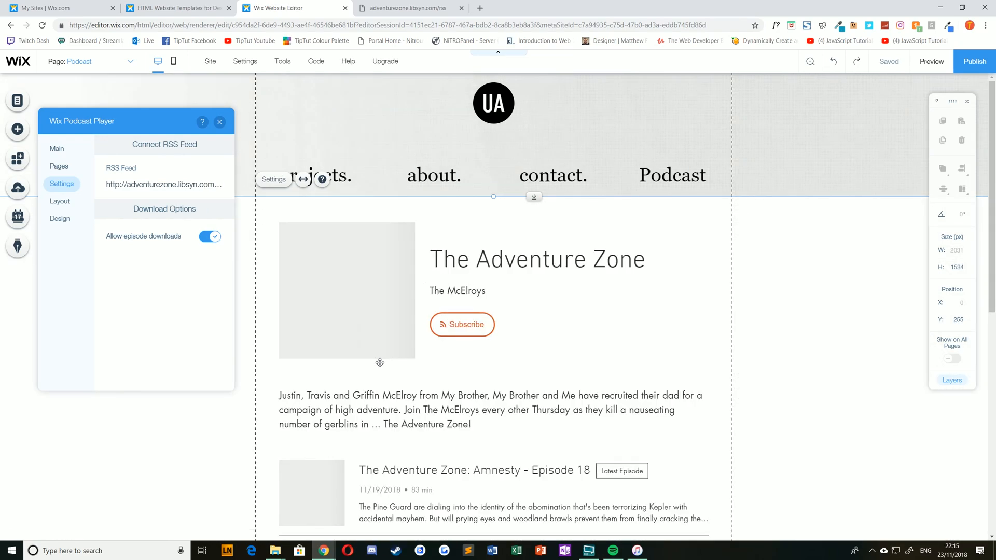
Step: Scroll down the Podcast page to view the loaded Adventure Zone episodes
scroll("down", 3)
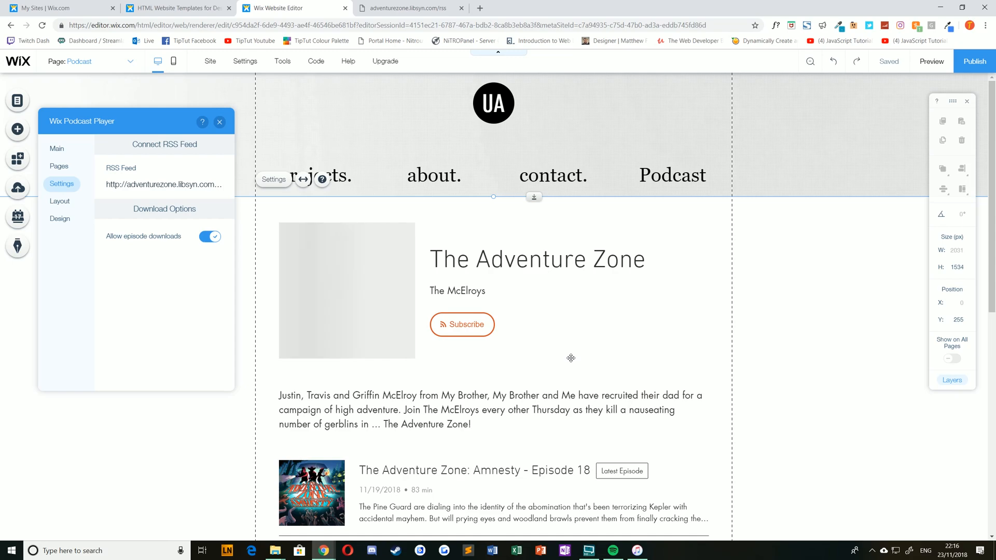
scroll("down", 3)
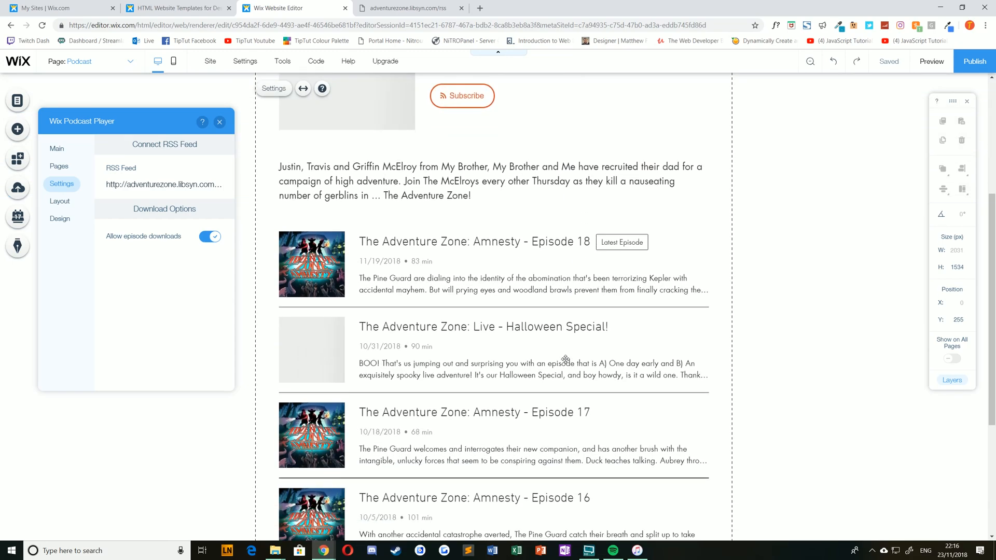